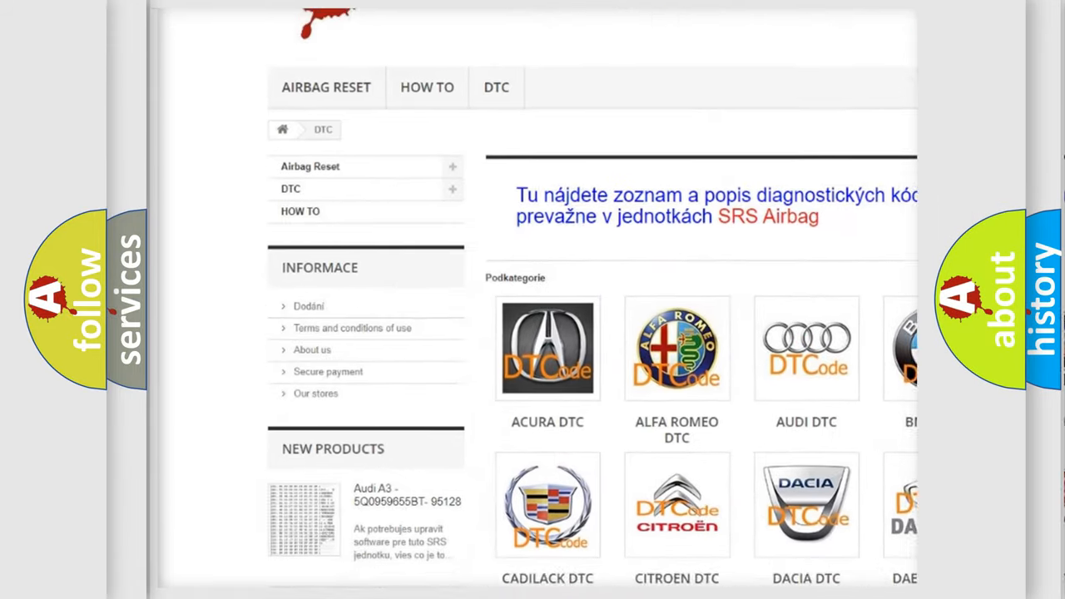
{"action": "scroll", "scroll_direction": "down", "scroll_amount": 3}
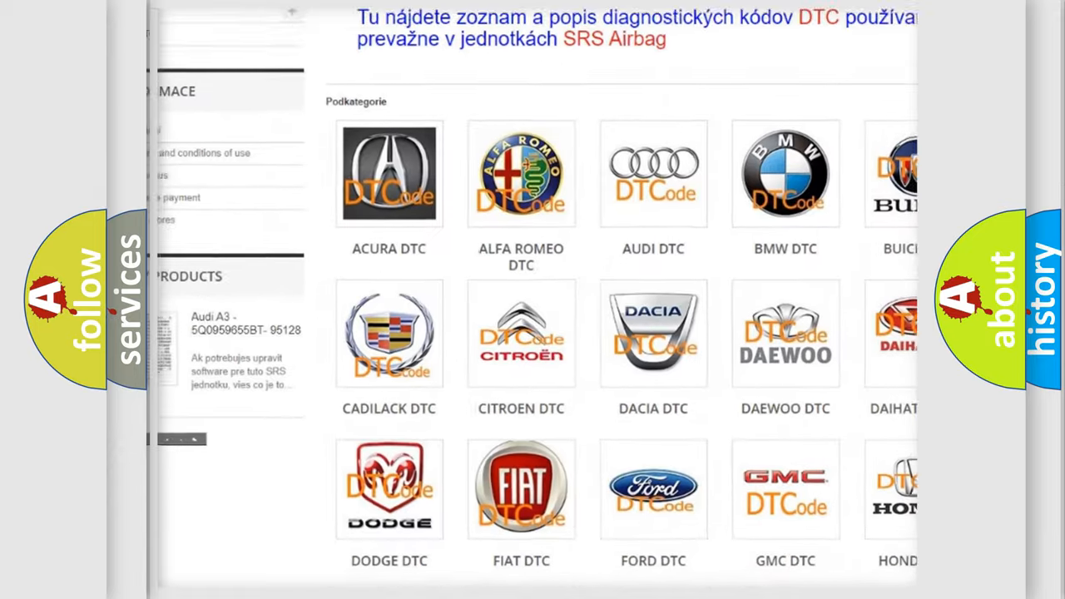